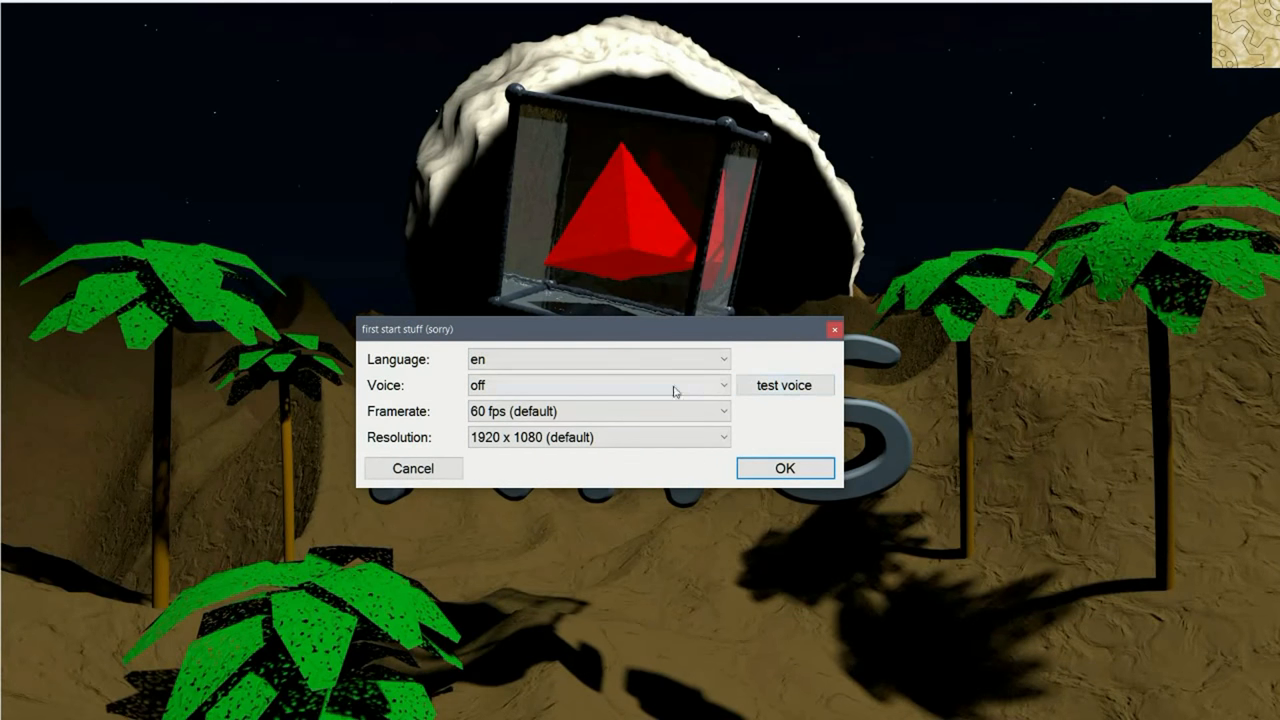
# Step: Confirm the default language, voice, framerate and resolution in the first-start dialog
pyautogui.click(598, 384)
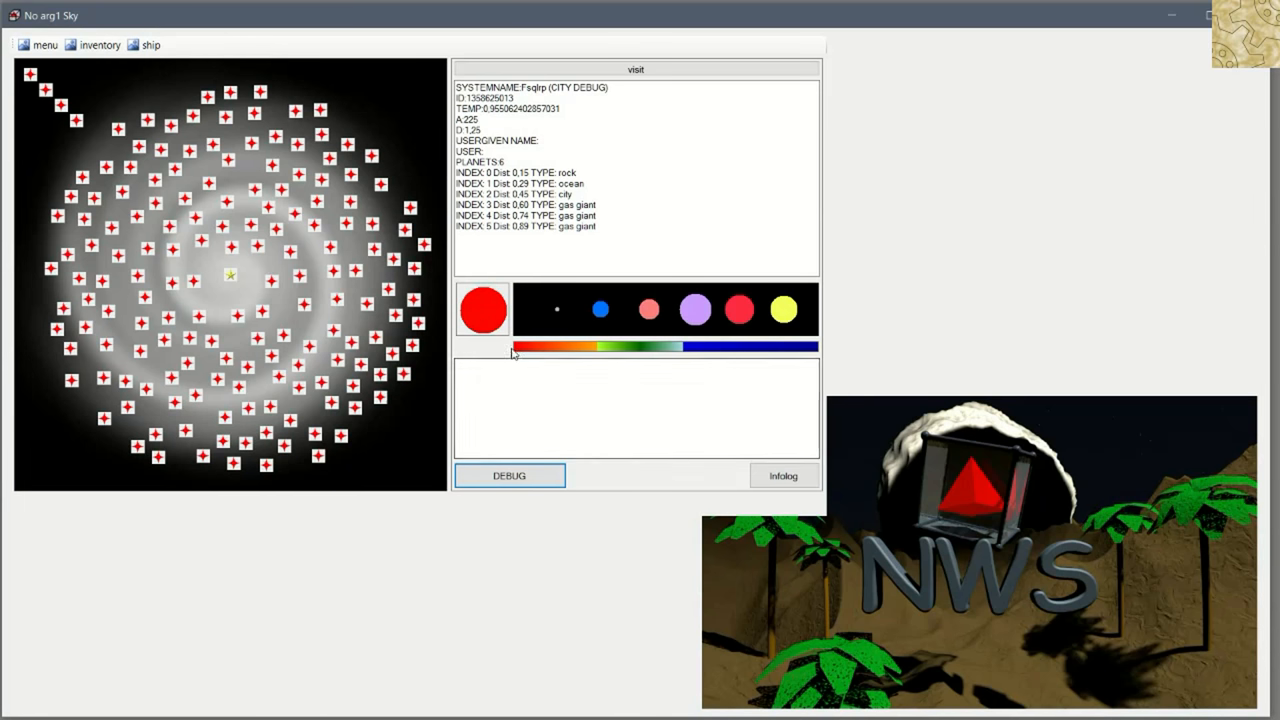
pyautogui.moveTo(604, 358)
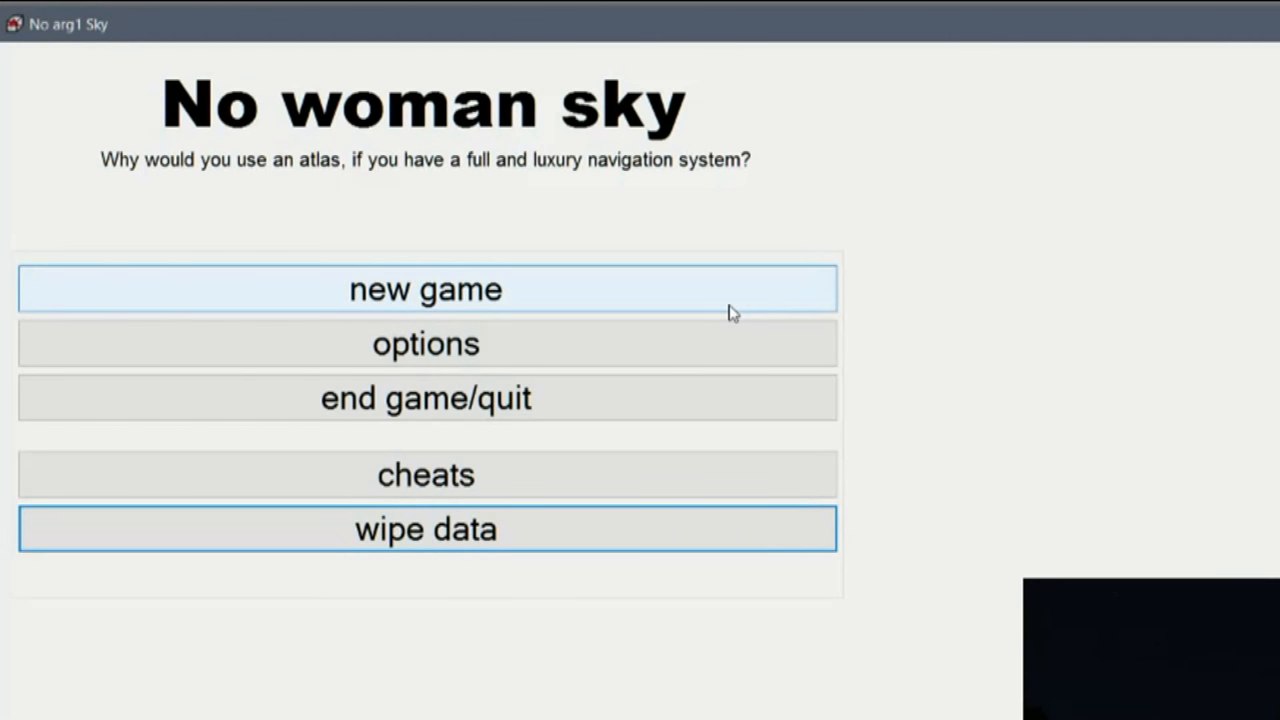
# Step: Choose the glorious pronoun set and next leg style in character options, then confirm
pyautogui.click(424, 344)
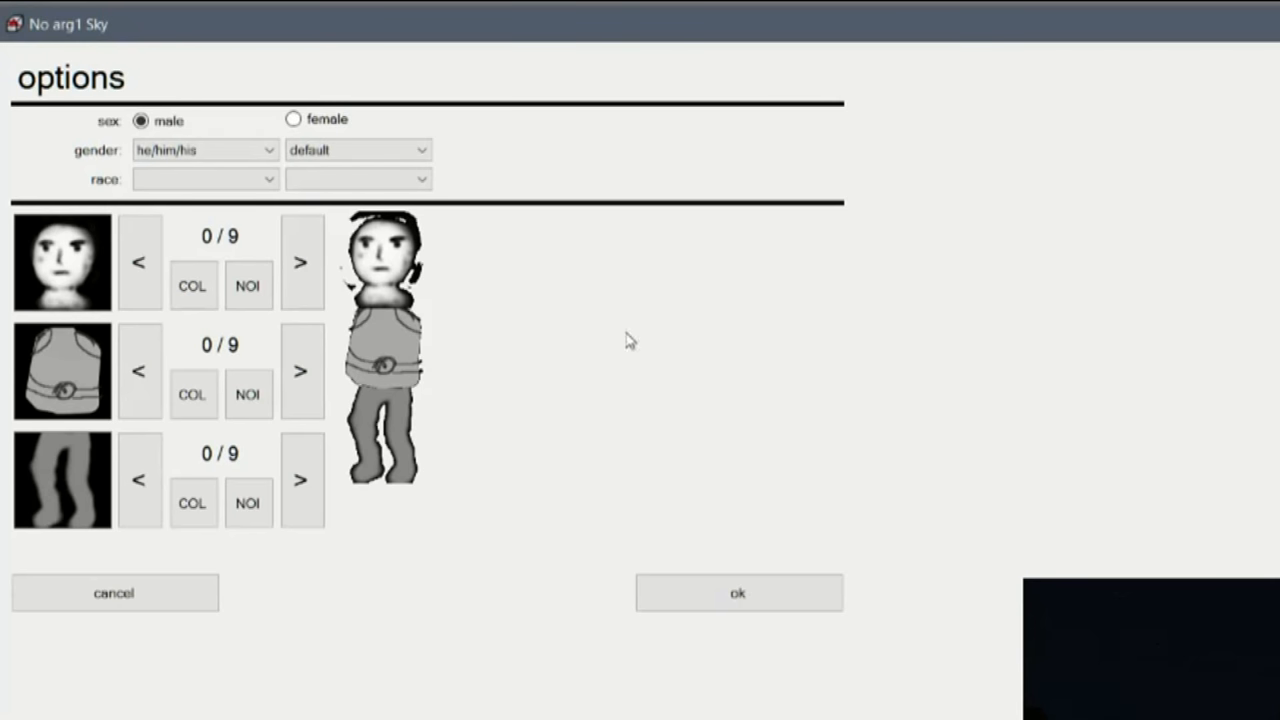
pyautogui.click(204, 150)
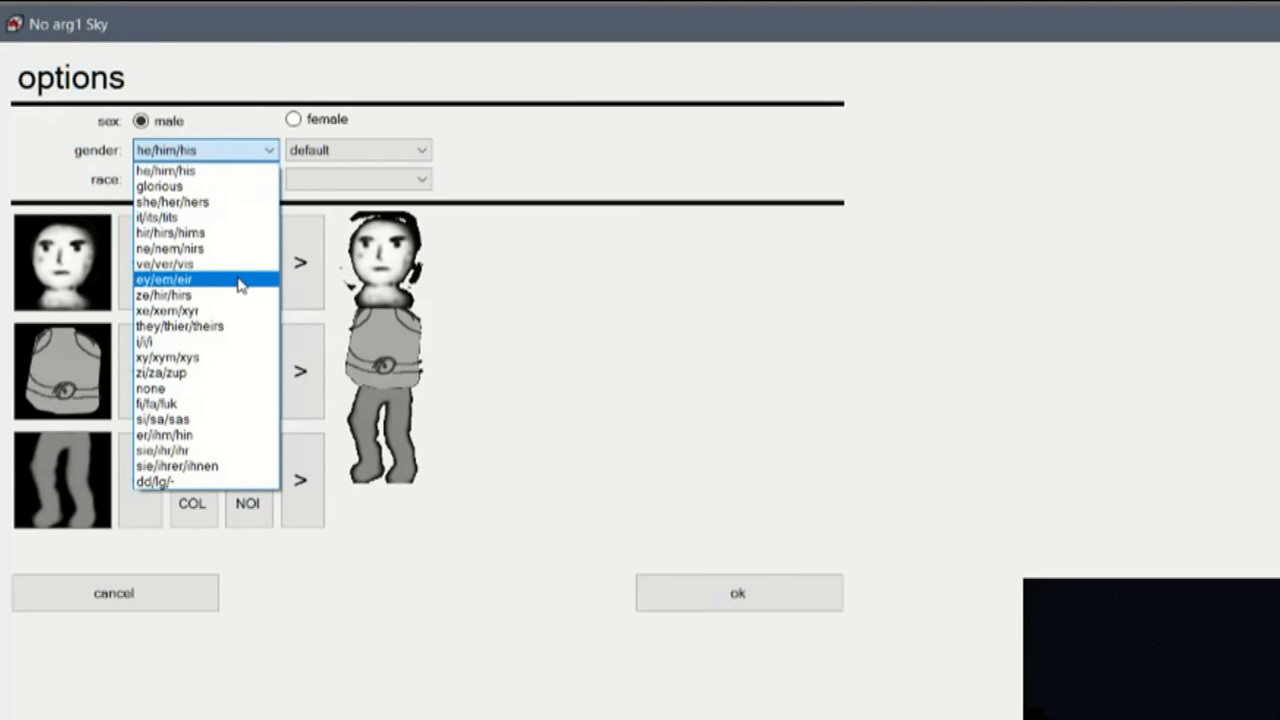
pyautogui.click(160, 404)
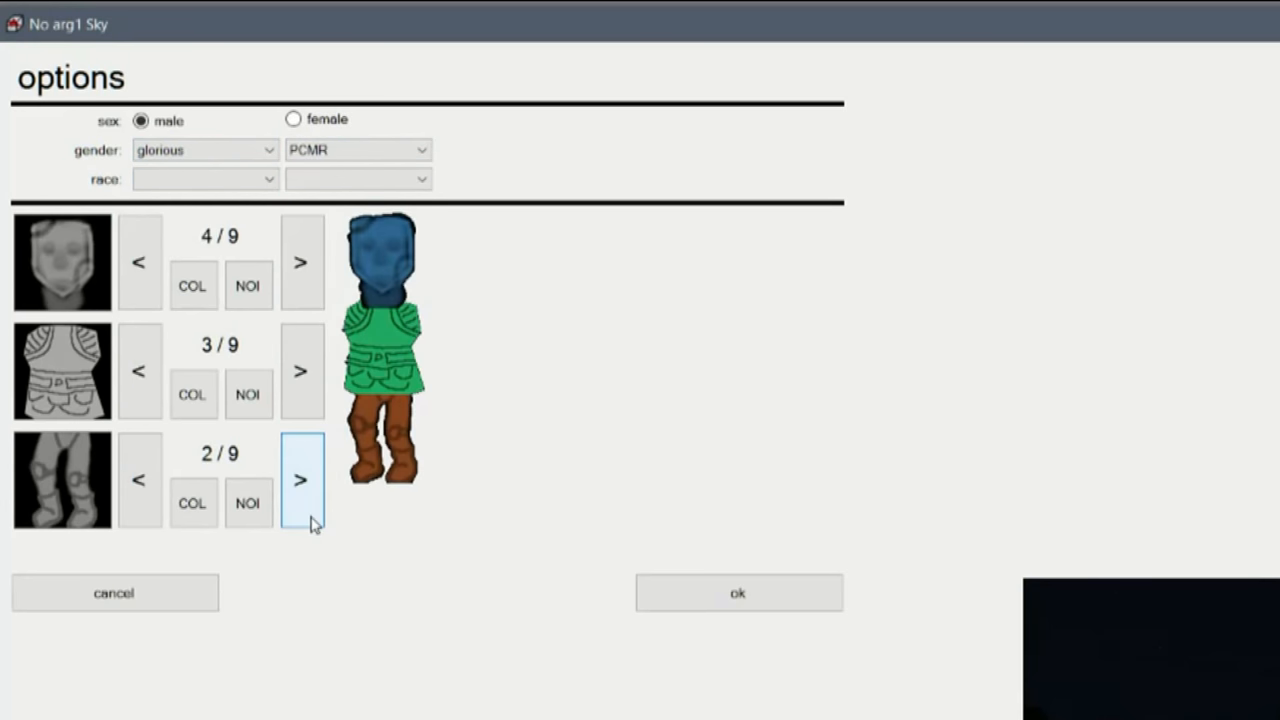
pyautogui.click(300, 480)
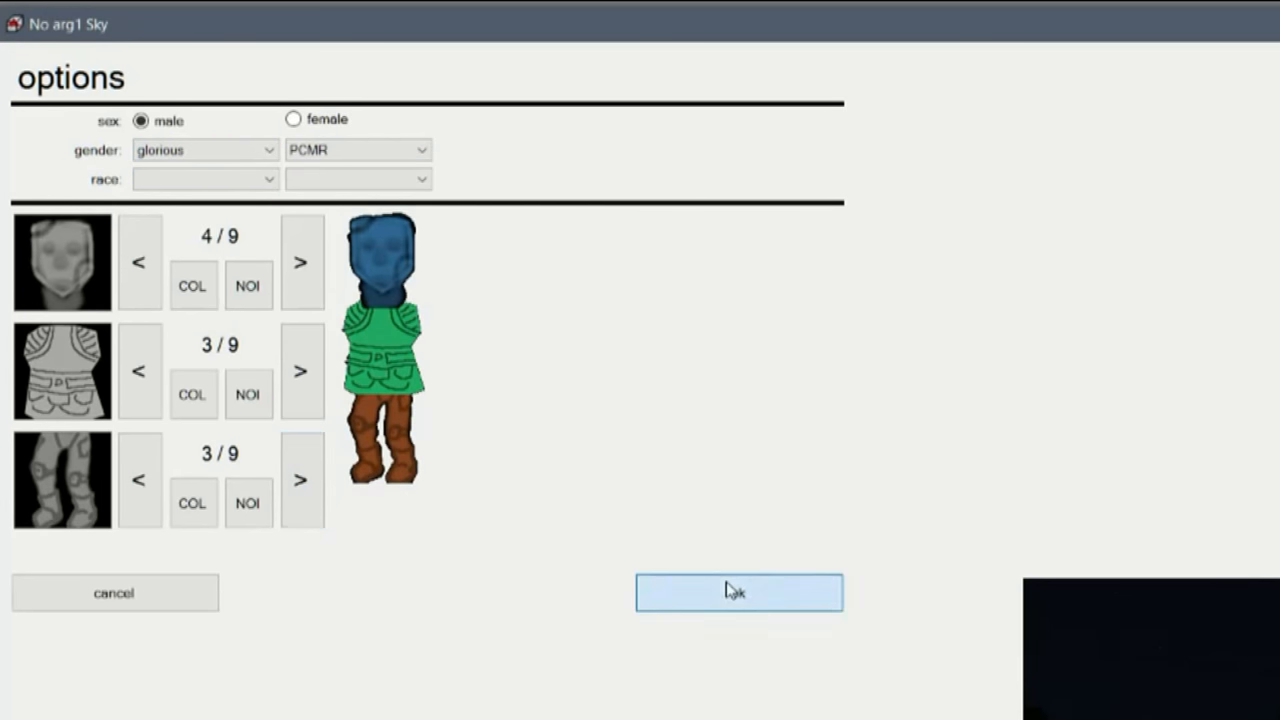
pyautogui.click(738, 592)
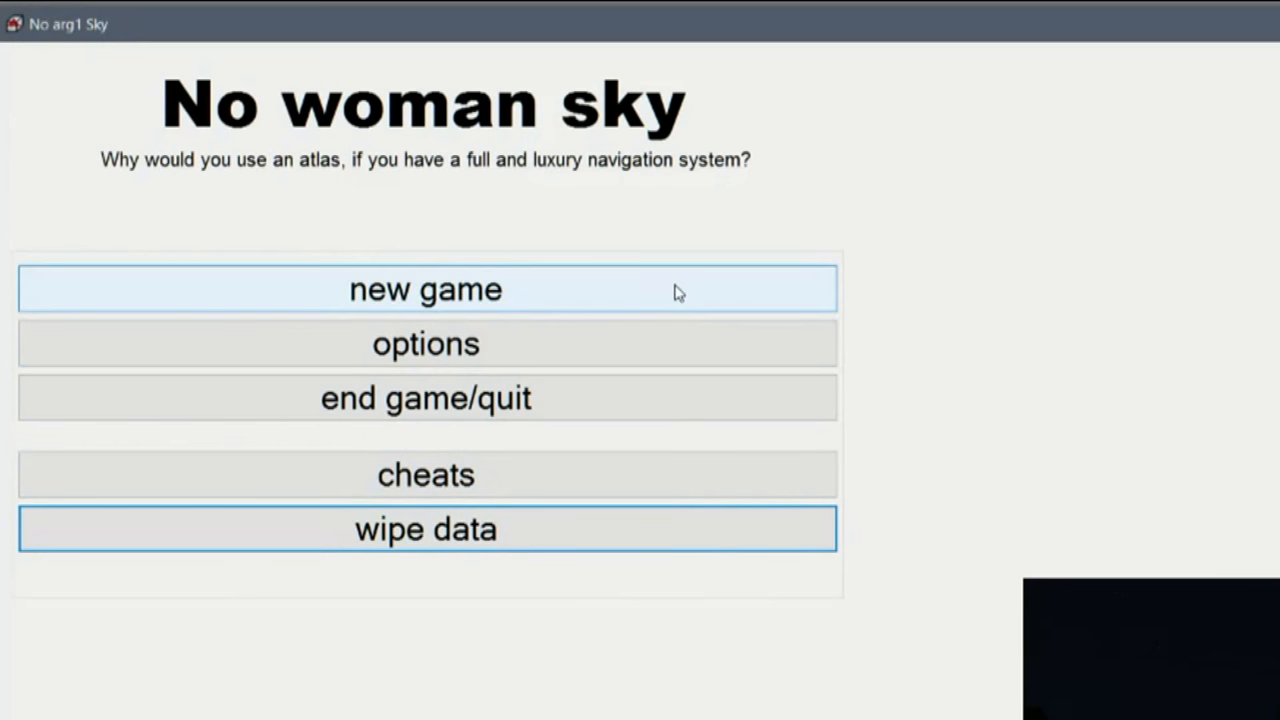
# Step: Start a new game with debug details on and inspect a star system near the centre
pyautogui.click(424, 288)
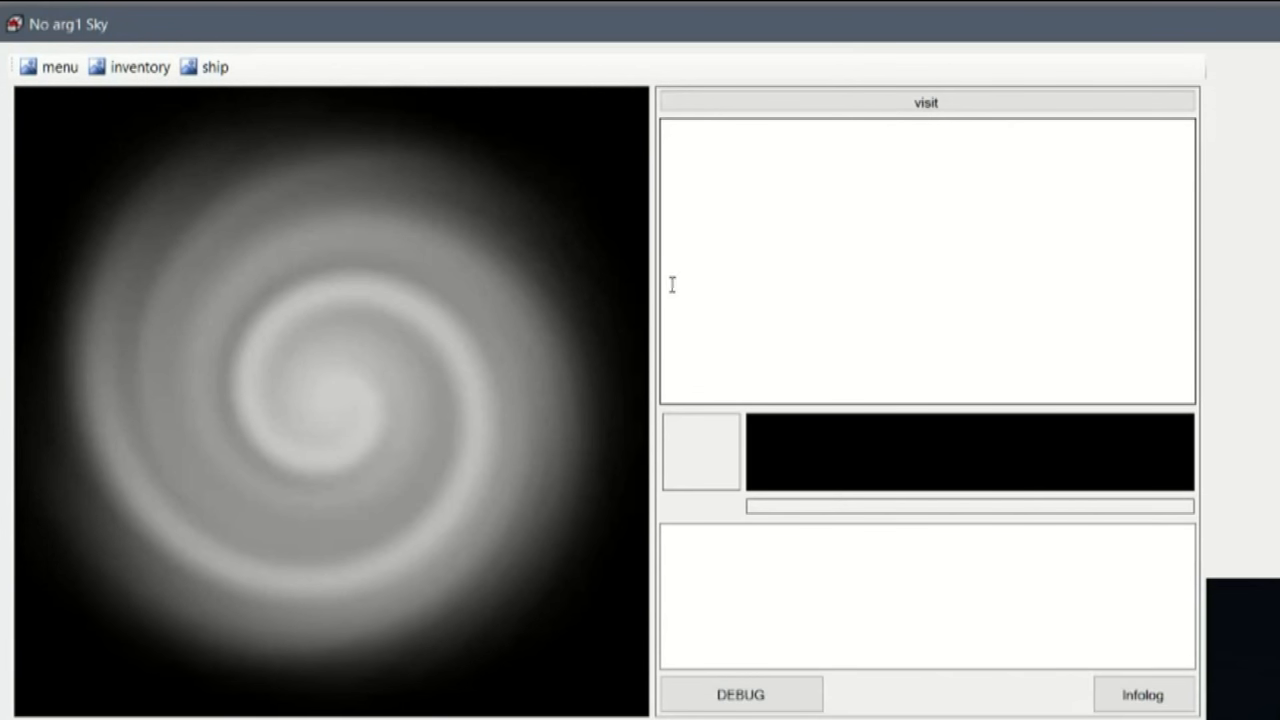
pyautogui.click(740, 694)
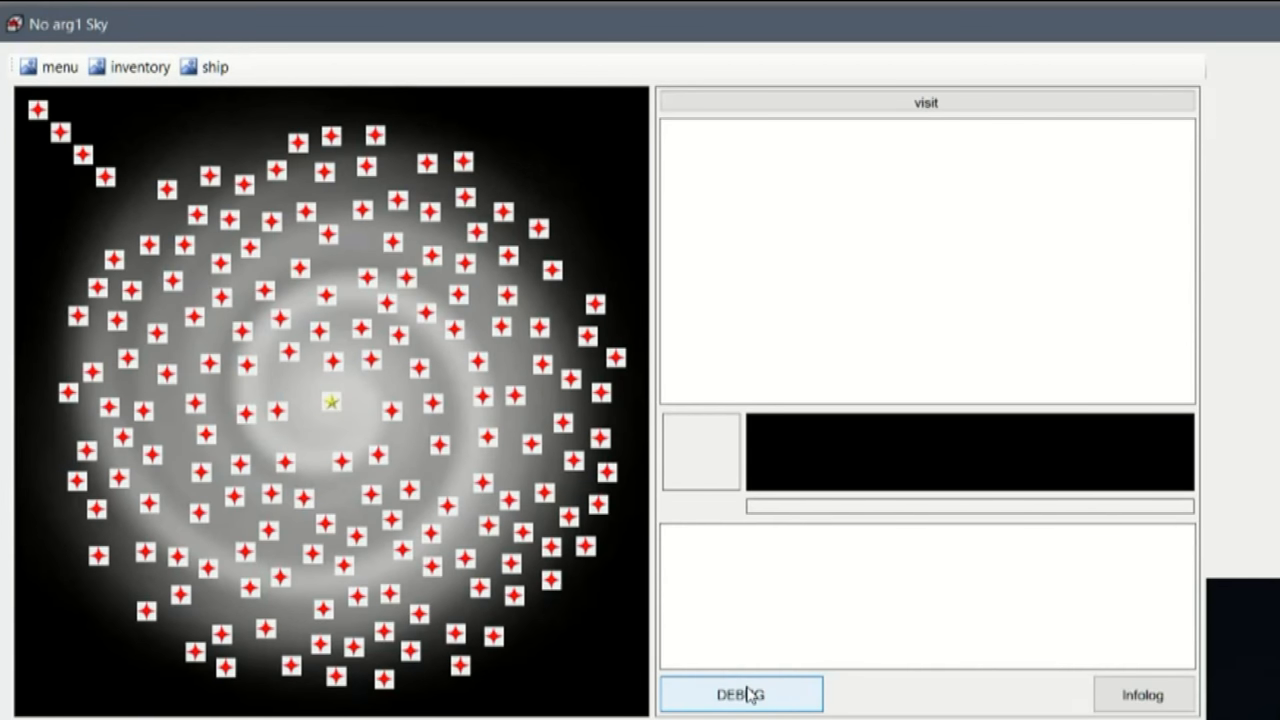
pyautogui.click(740, 694)
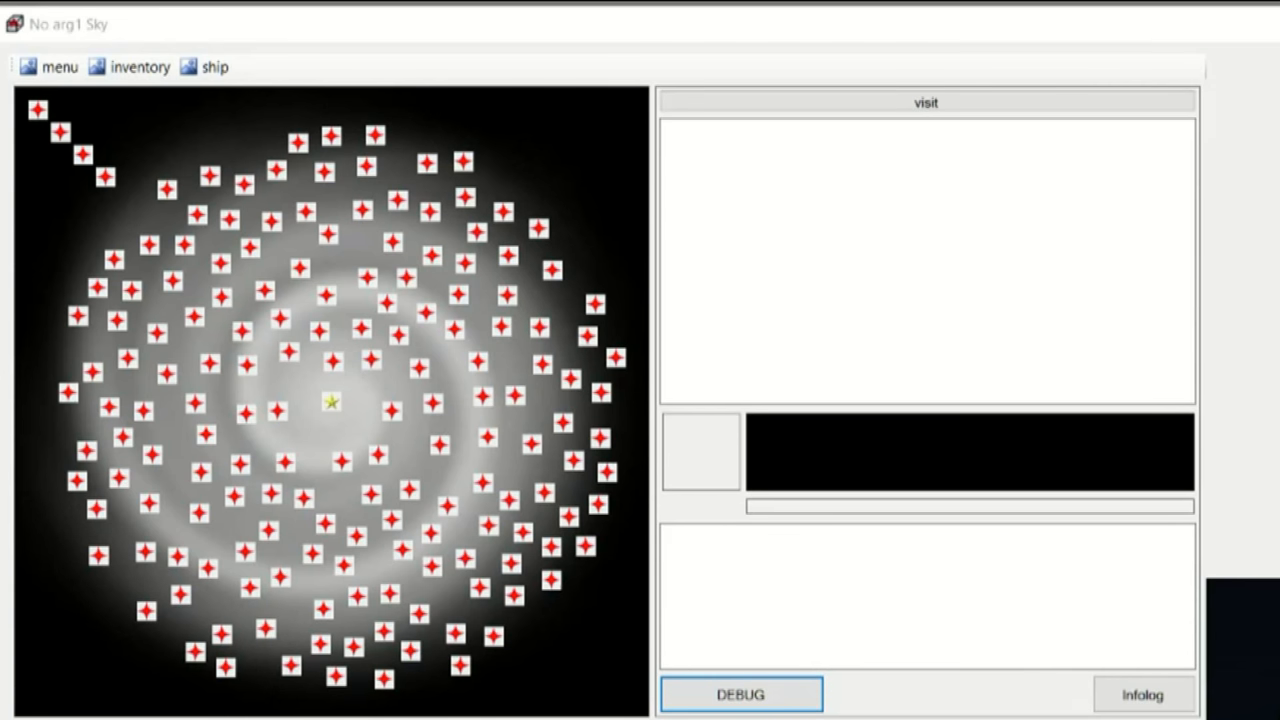
pyautogui.click(58, 132)
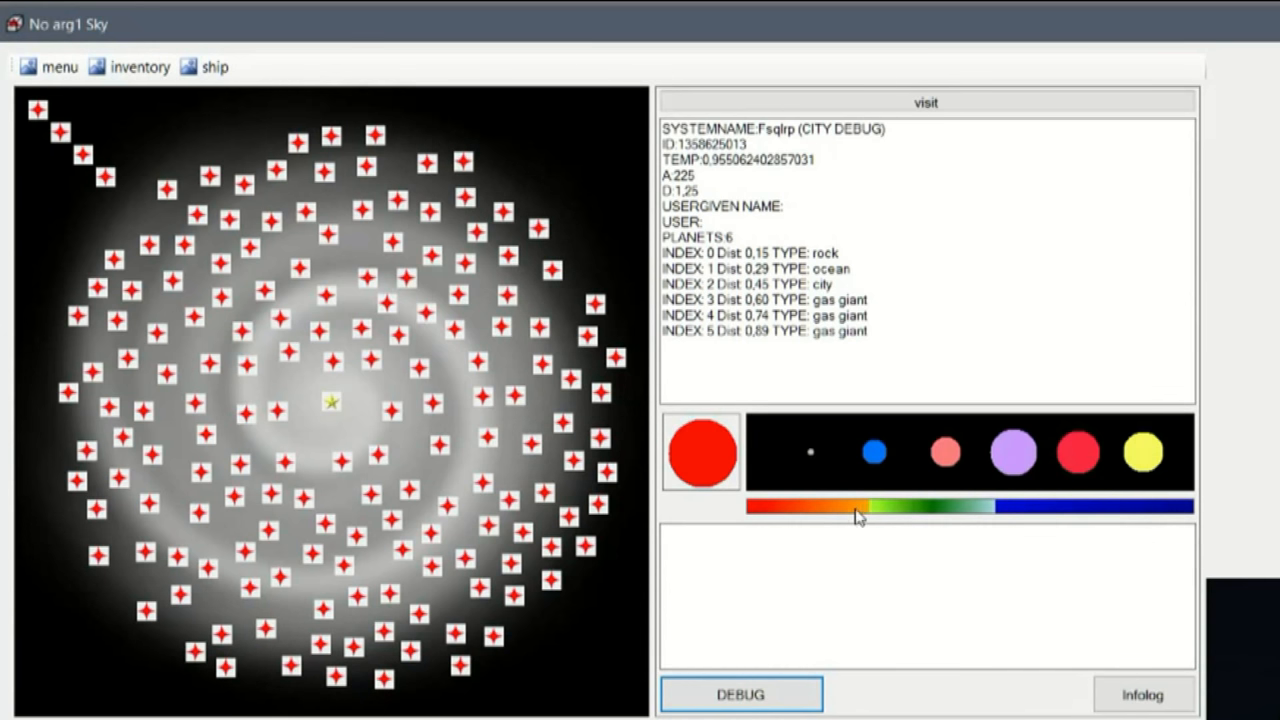
pyautogui.moveTo(892, 528)
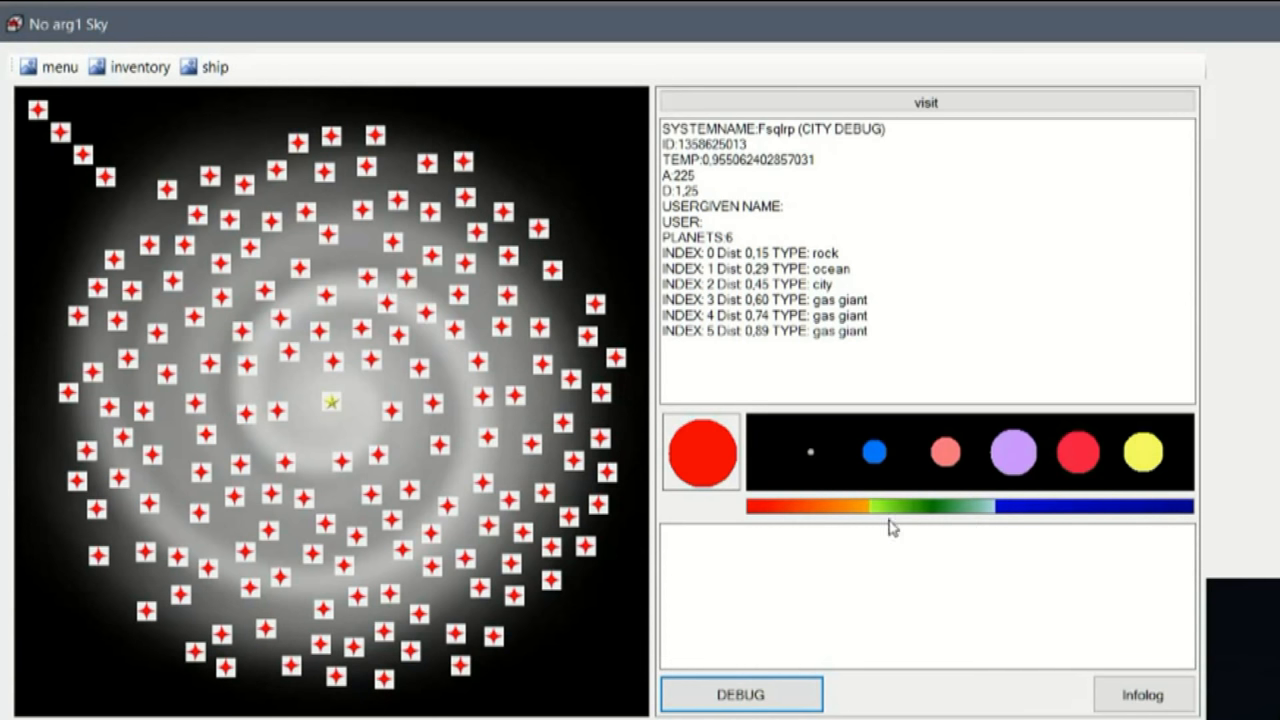
pyautogui.moveTo(1208, 528)
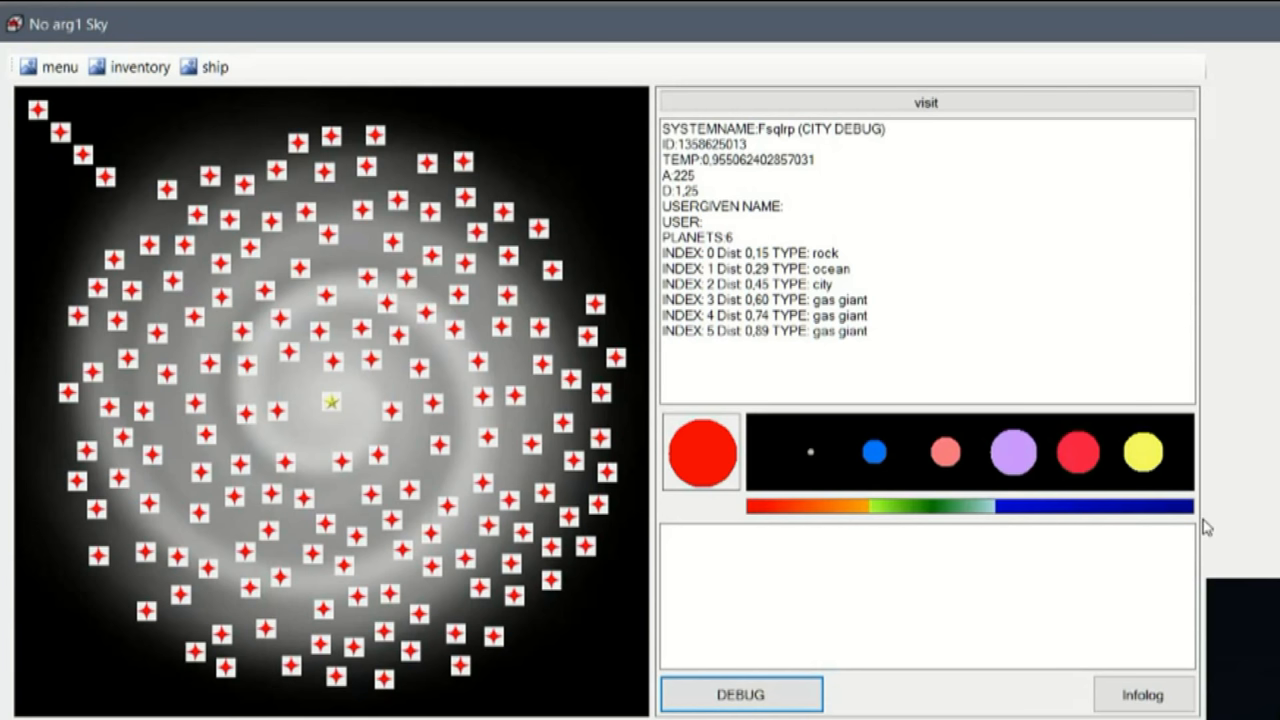
pyautogui.moveTo(1260, 532)
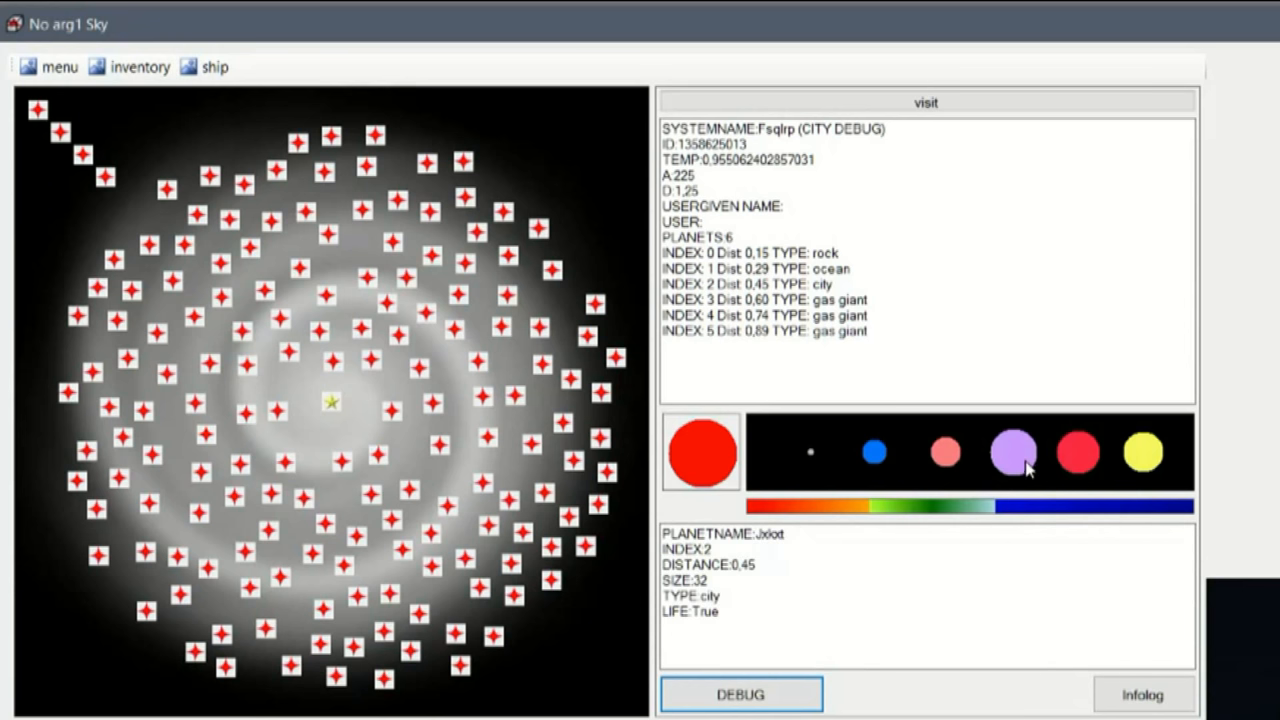
# Step: Browse planets and nearby systems, viewing the Eqkjnu desert and molten planets
pyautogui.click(944, 452)
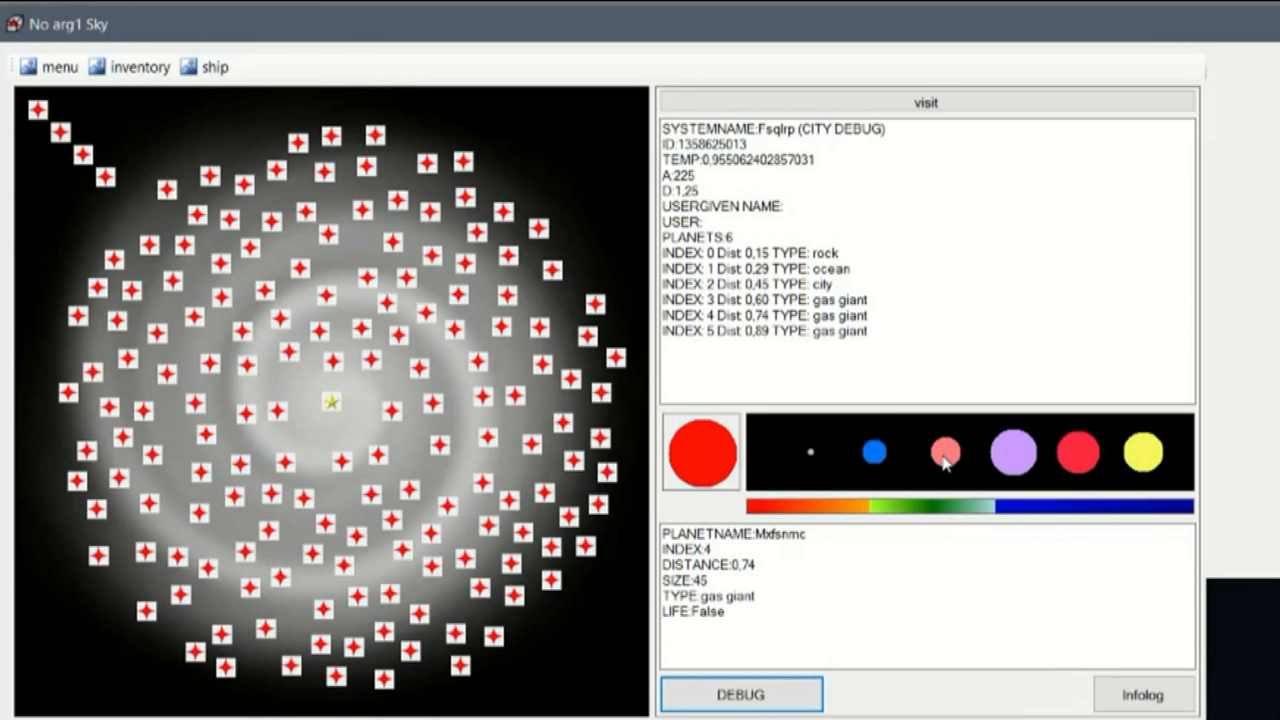
pyautogui.click(944, 452)
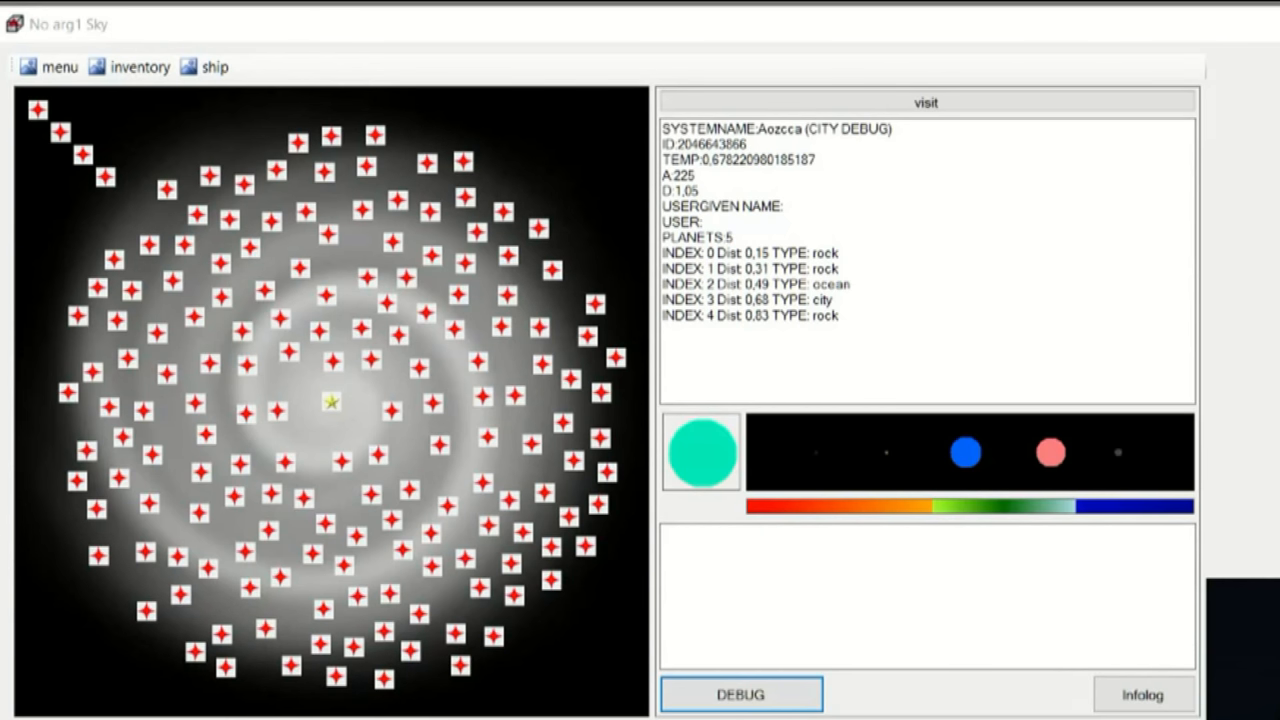
pyautogui.moveTo(398, 368)
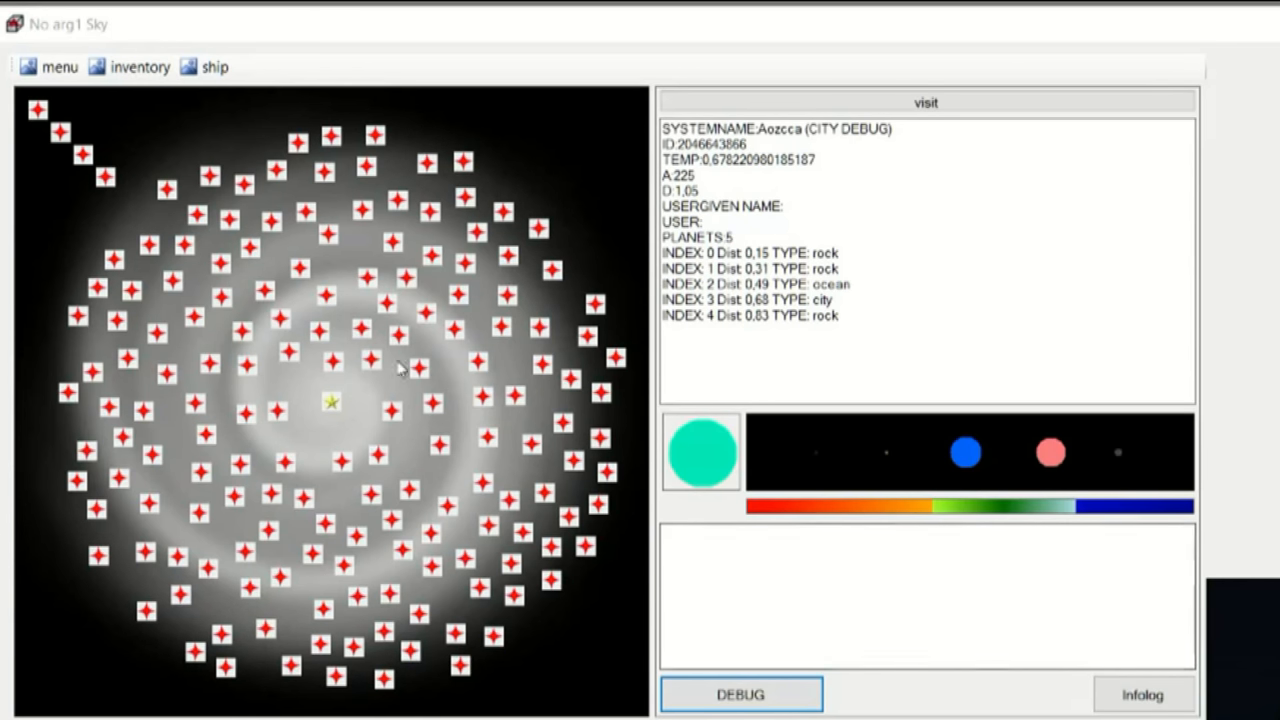
pyautogui.click(914, 452)
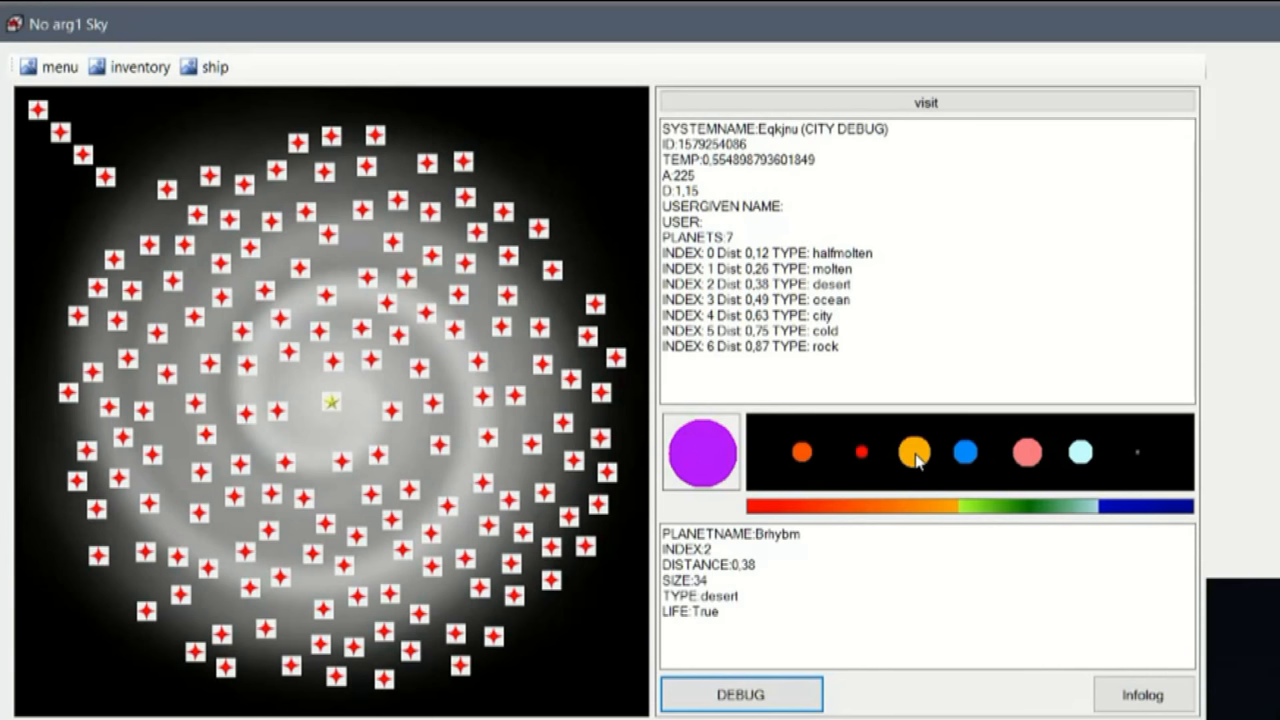
pyautogui.doubleClick(716, 596)
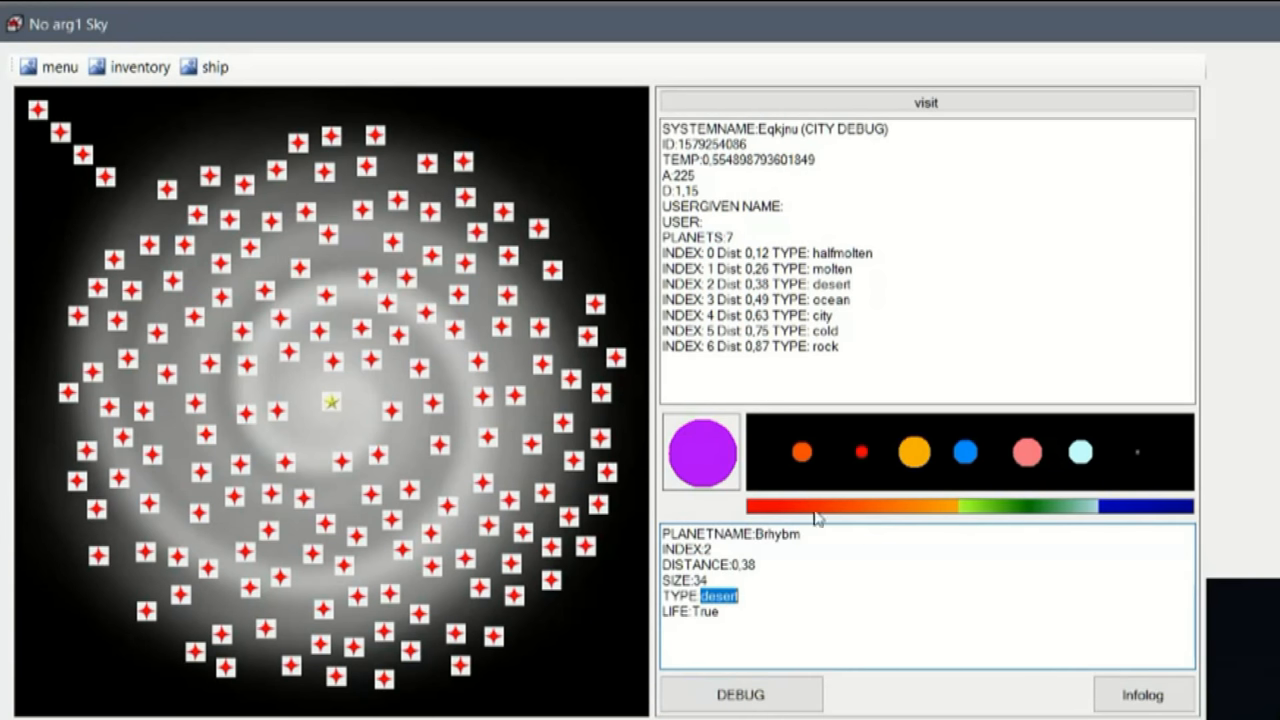
pyautogui.click(804, 452)
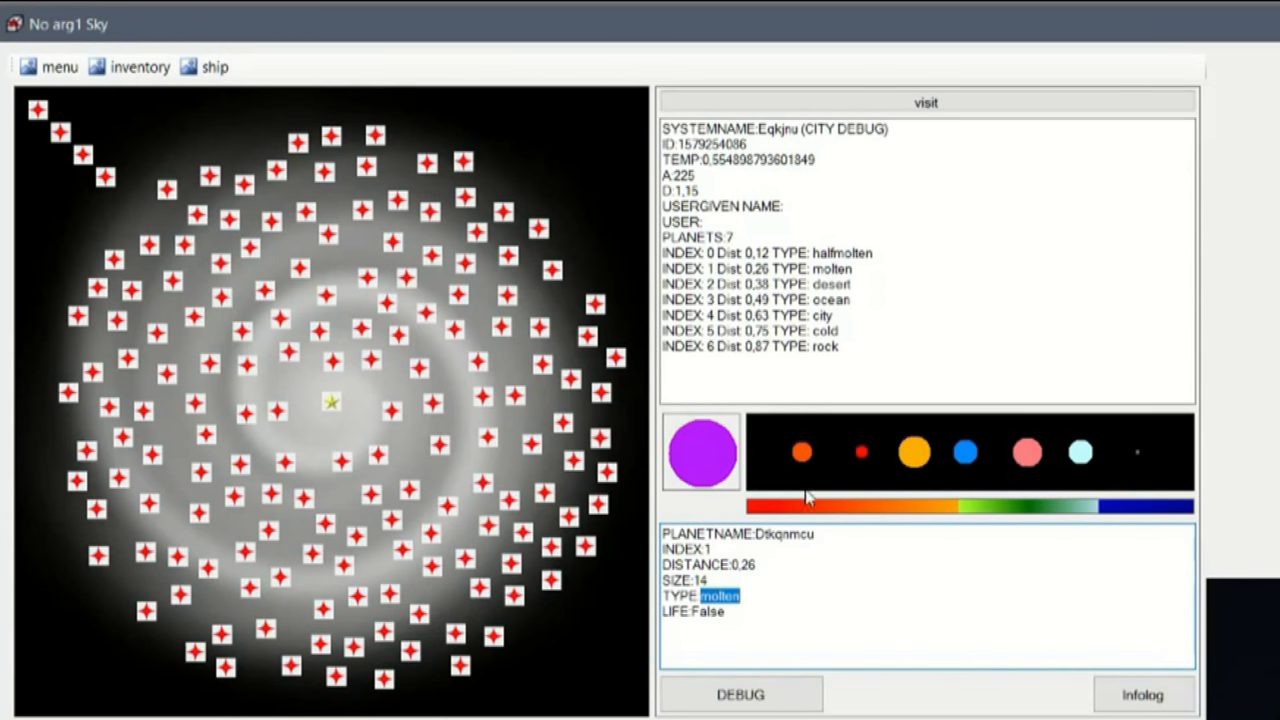
pyautogui.click(804, 452)
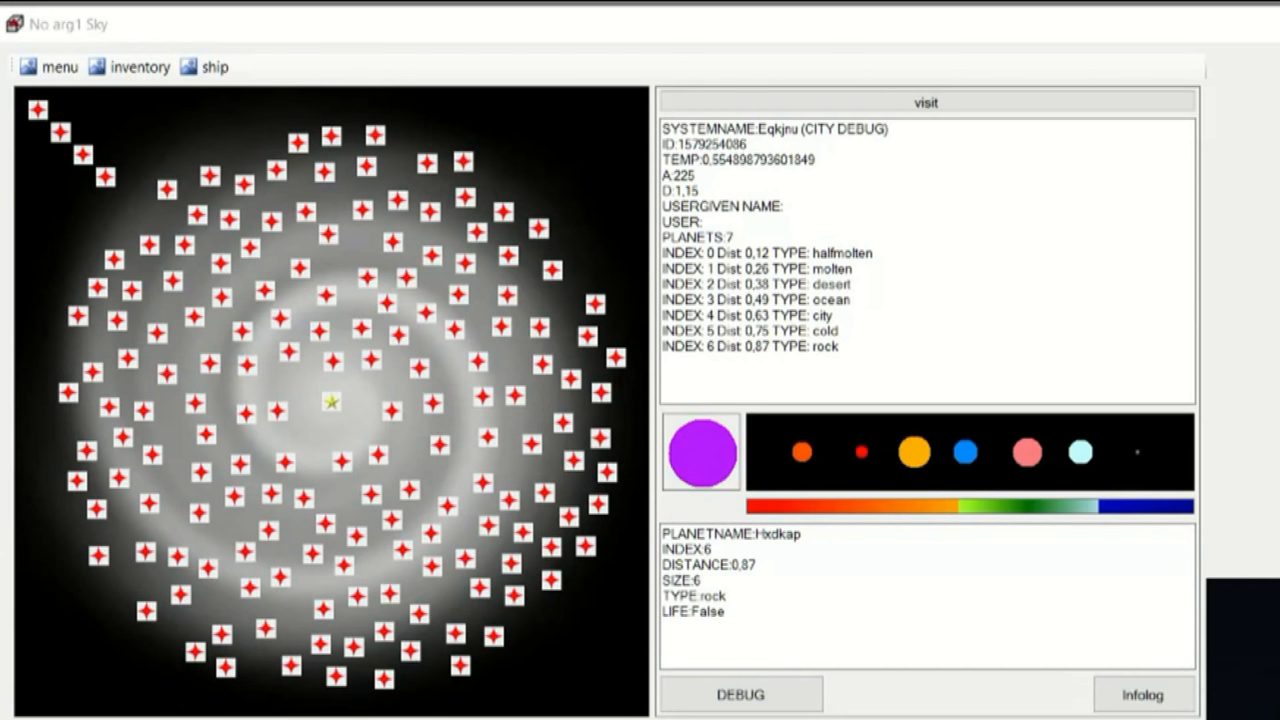
pyautogui.moveTo(848, 458)
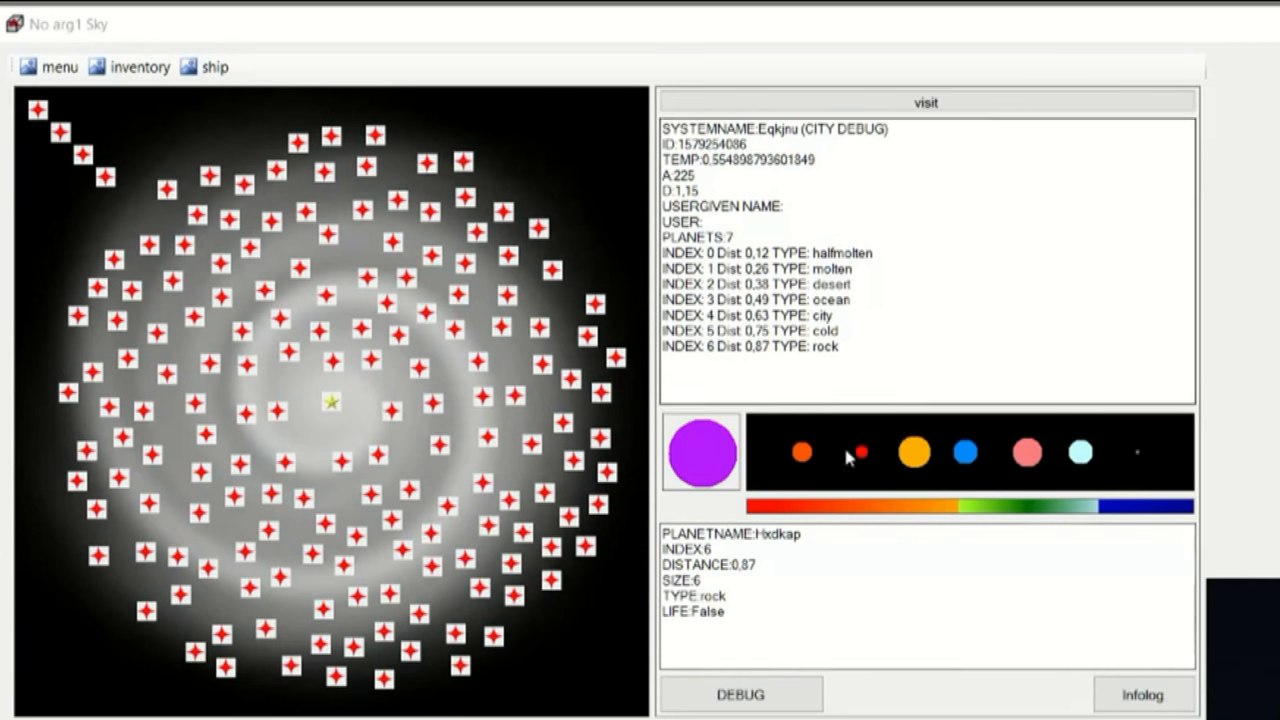
# Step: View the ocean and city planets, then bring up the nine-planet Ykrcrm system
pyautogui.click(1026, 452)
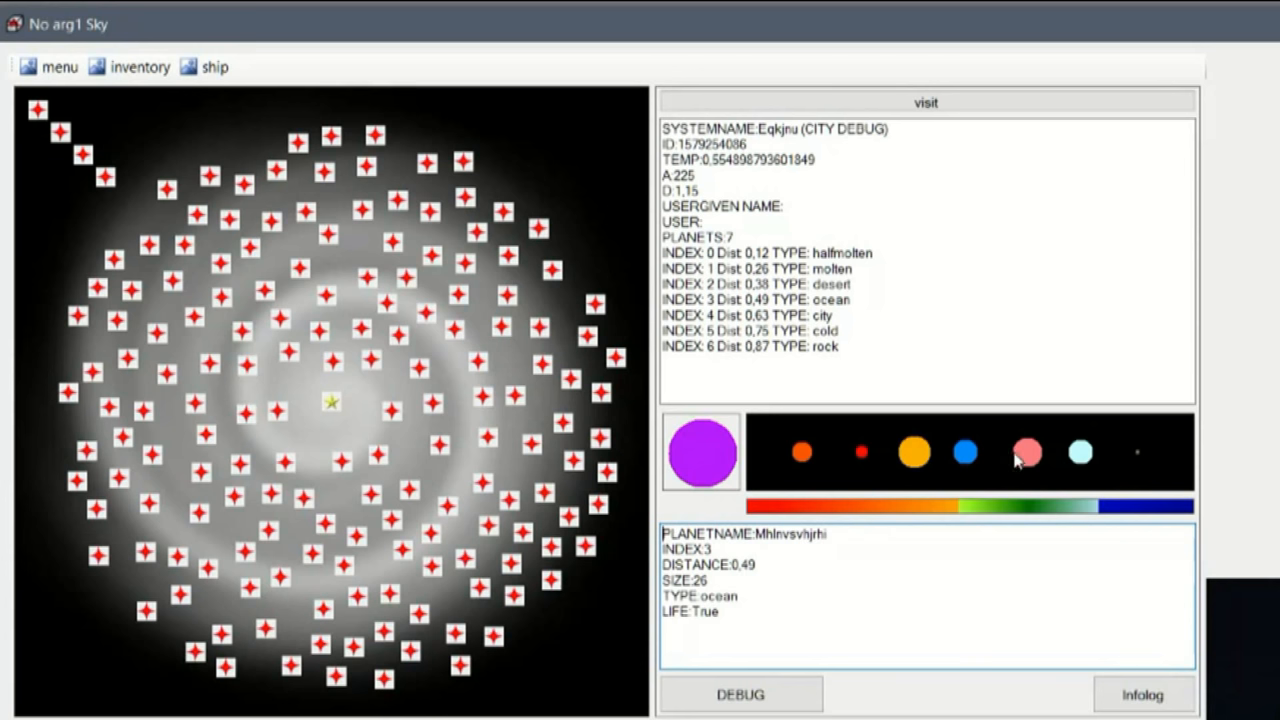
pyautogui.click(1026, 452)
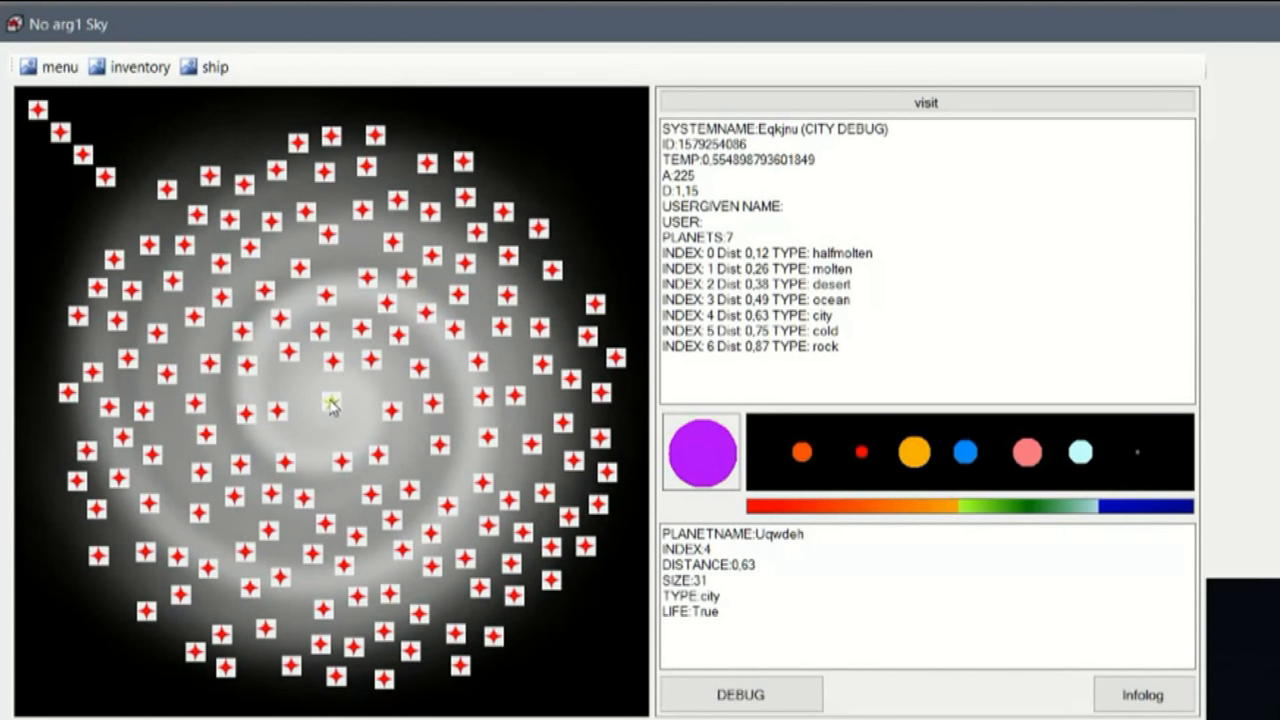
pyautogui.moveTo(164, 364)
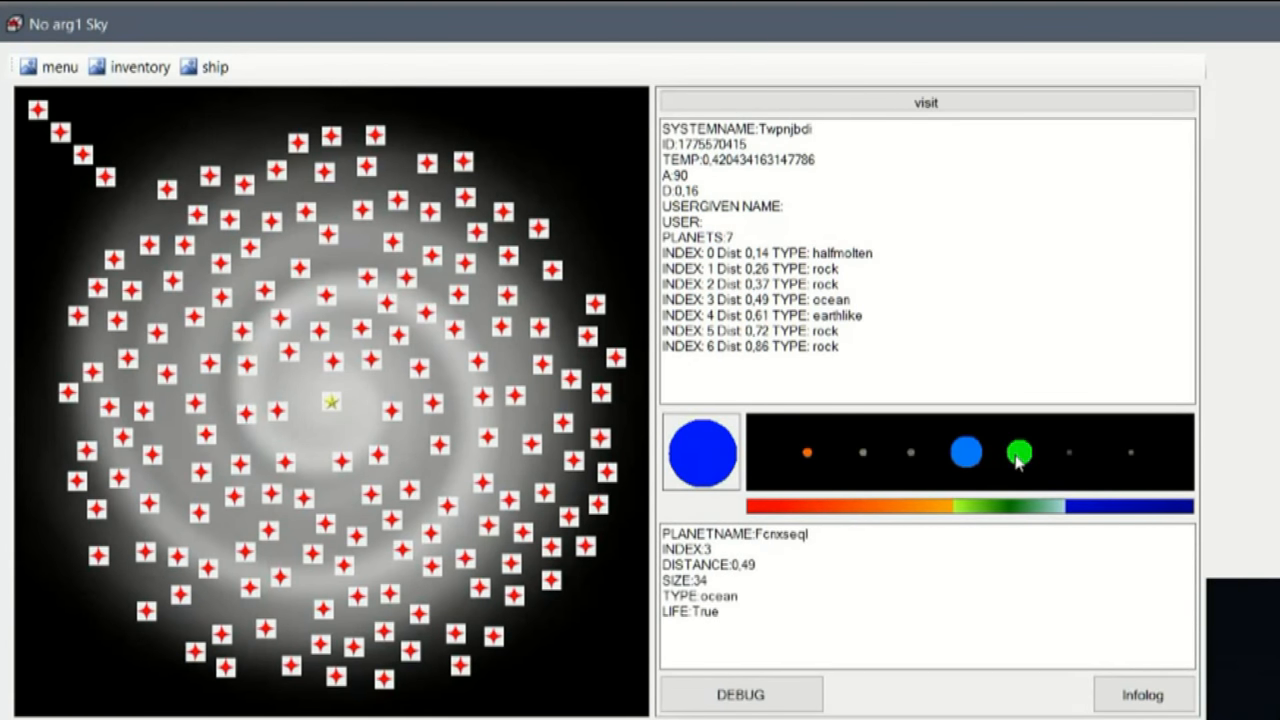
pyautogui.click(1018, 452)
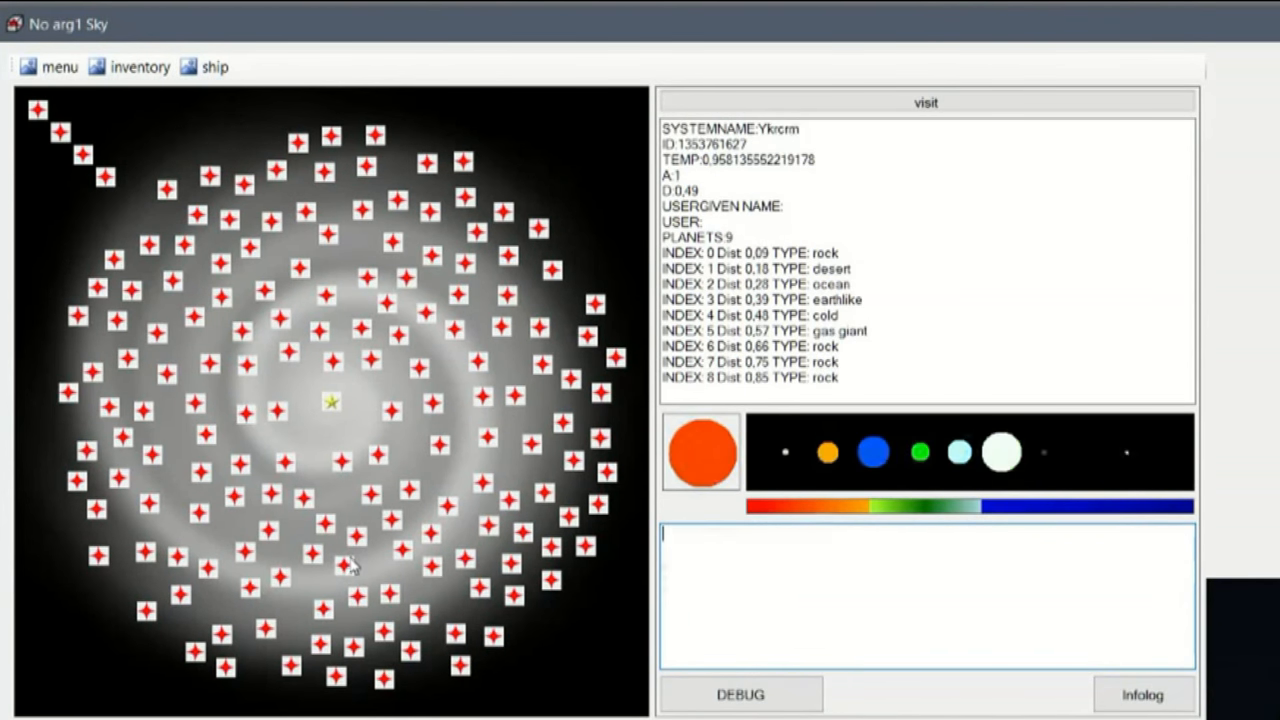
# Step: Reopen the Eqkjnu (City Debug) system showing city planet Uqwdeh with life true
pyautogui.click(924, 102)
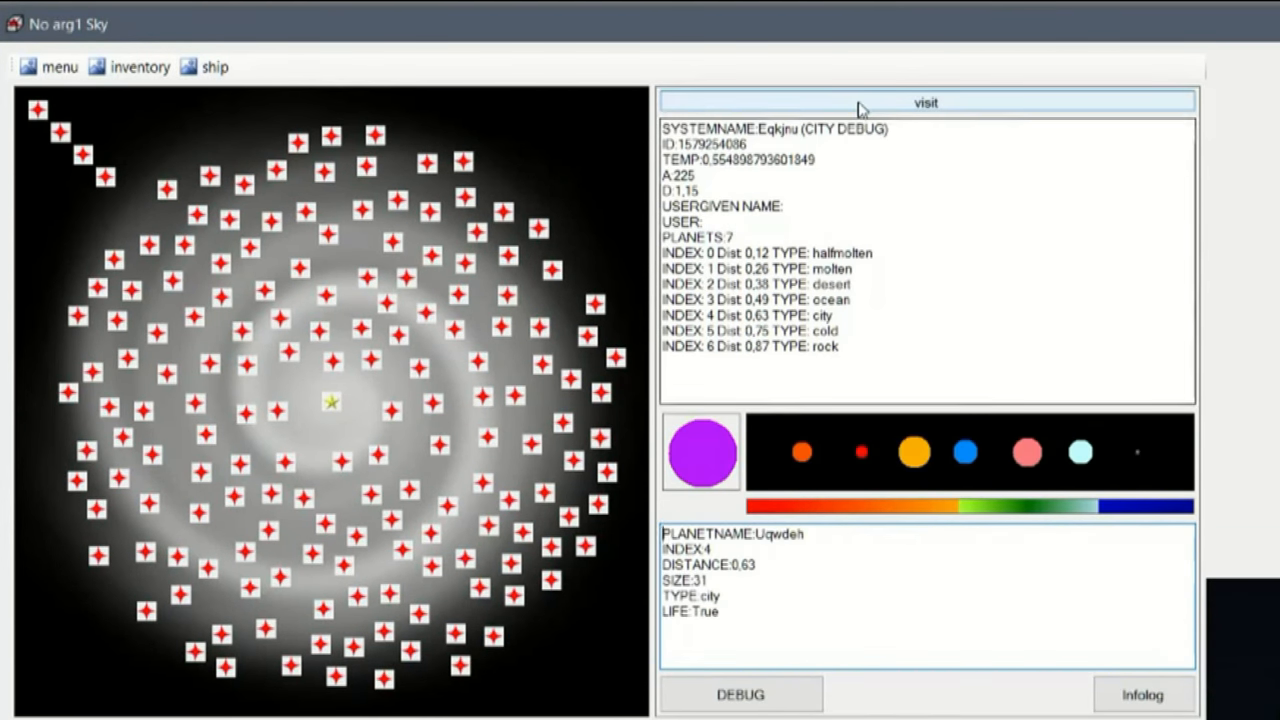
pyautogui.click(924, 100)
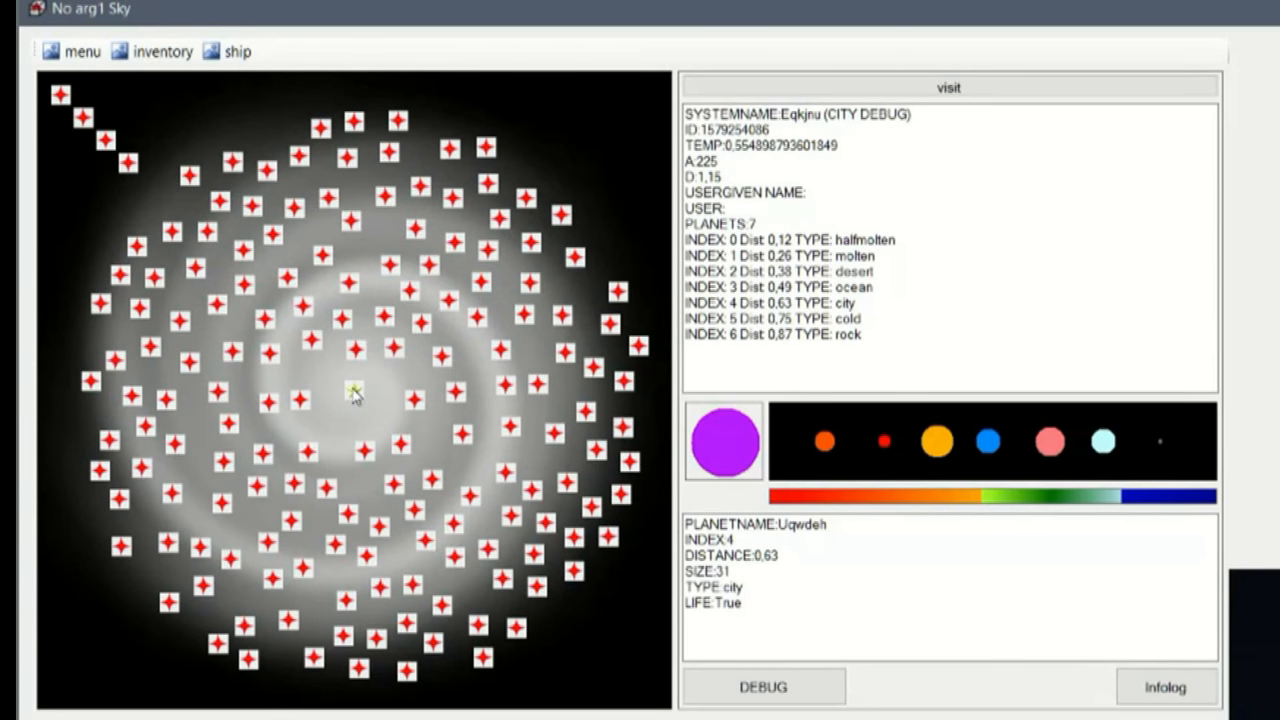
pyautogui.moveTo(198, 182)
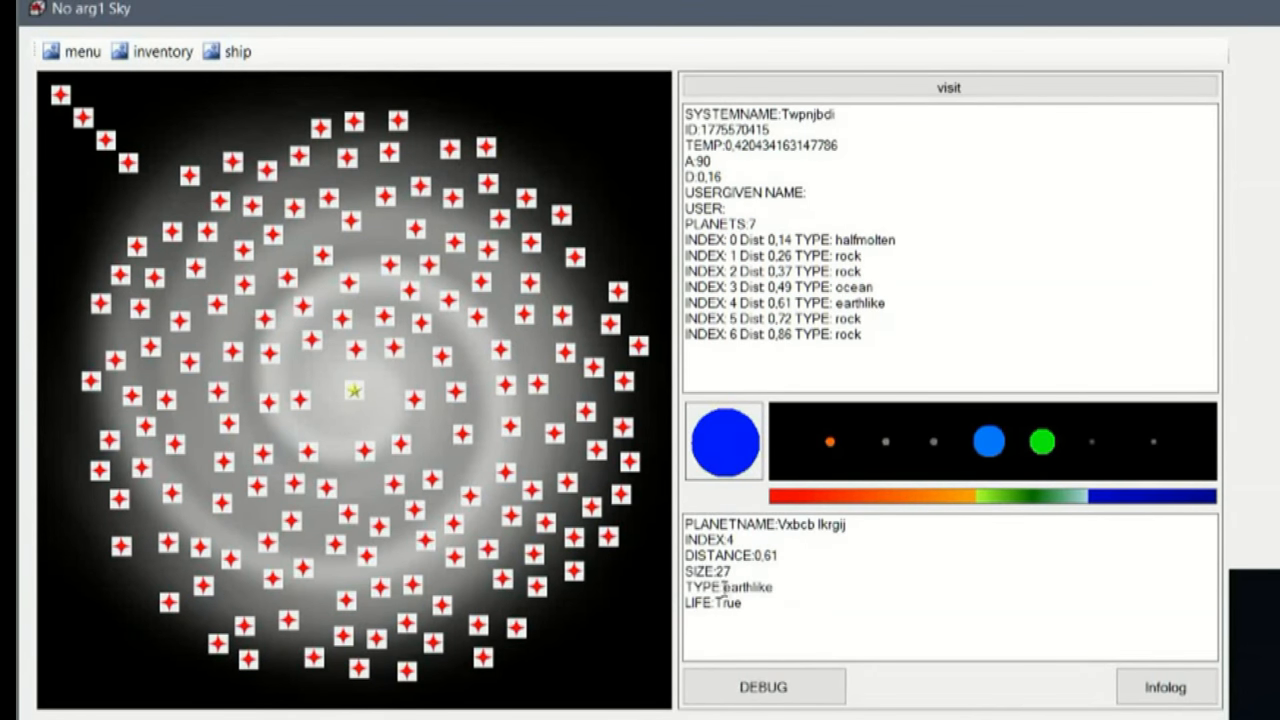
# Step: Check Ykrcrm's gas giant and a neighbour's cold planet, then reach the next-galaxy prompt
pyautogui.click(950, 588)
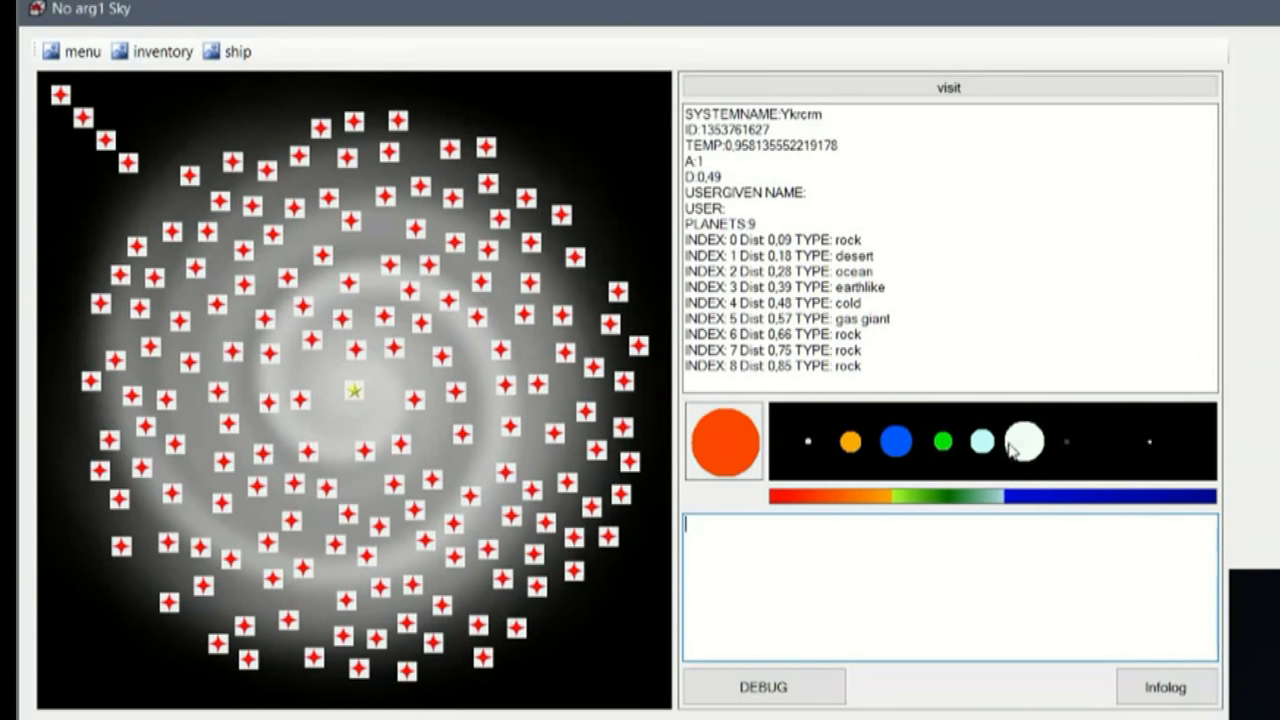
pyautogui.click(1024, 442)
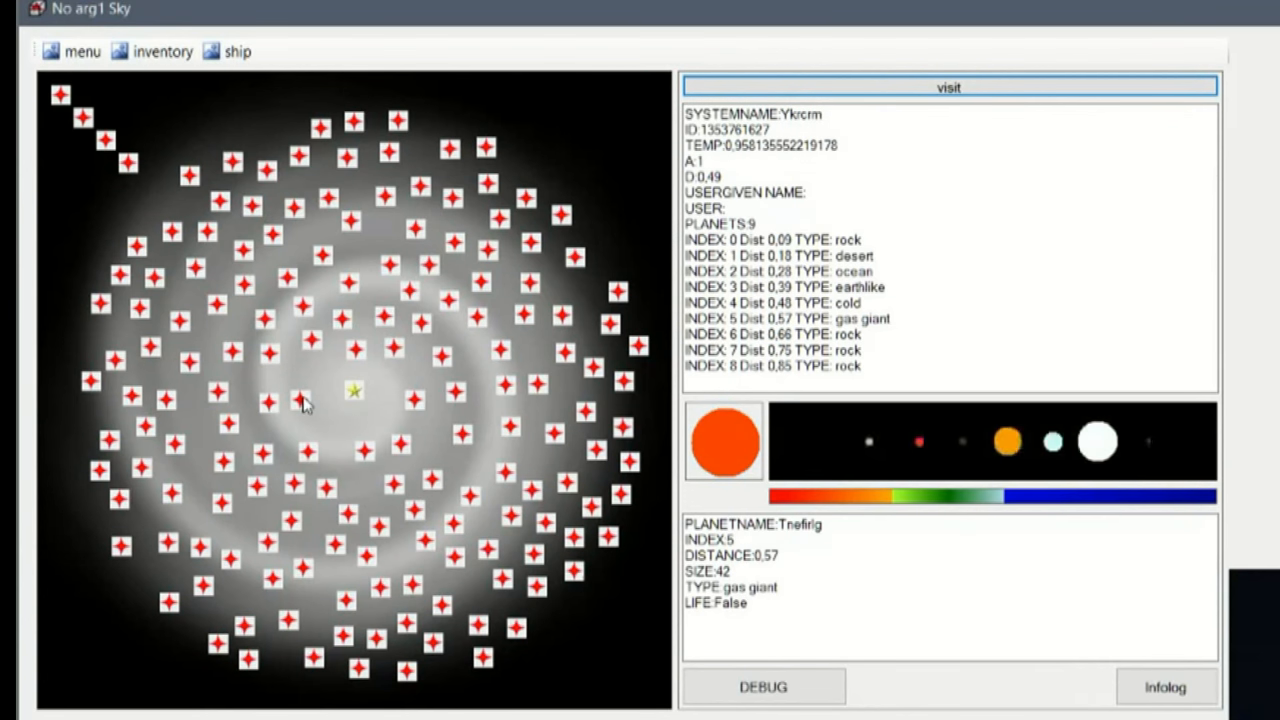
pyautogui.click(1052, 442)
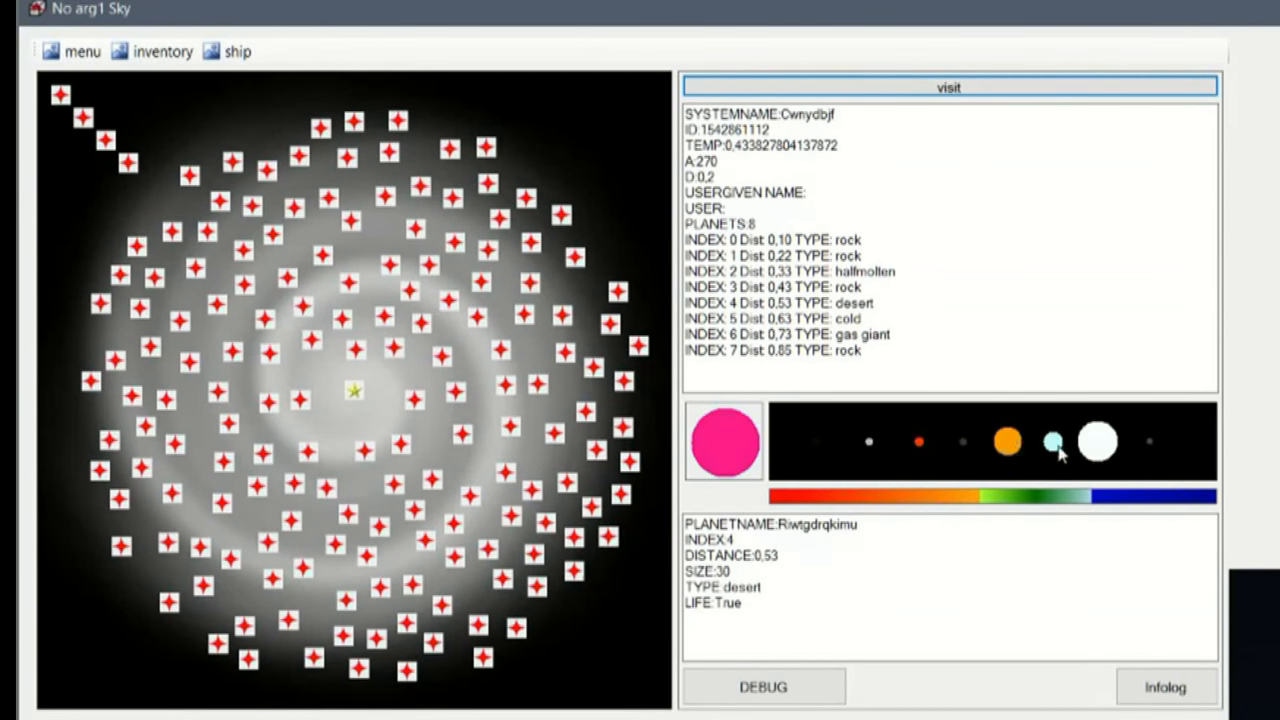
pyautogui.click(1052, 442)
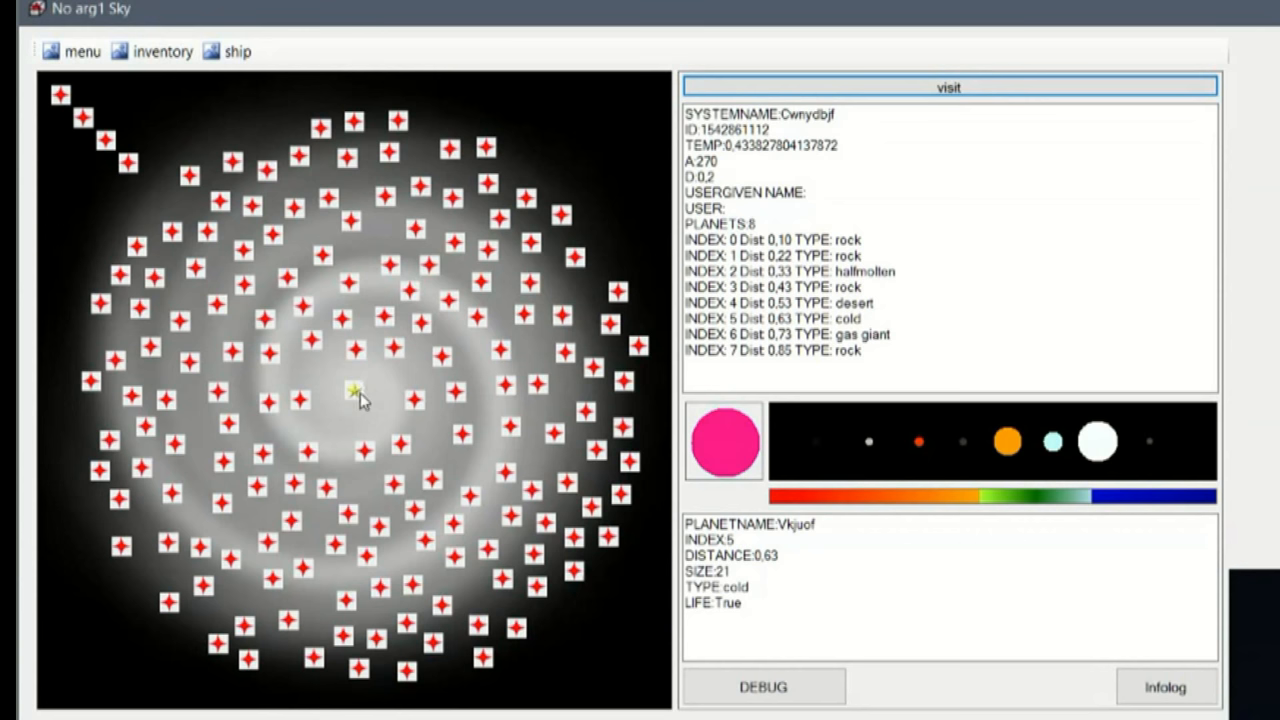
pyautogui.click(948, 88)
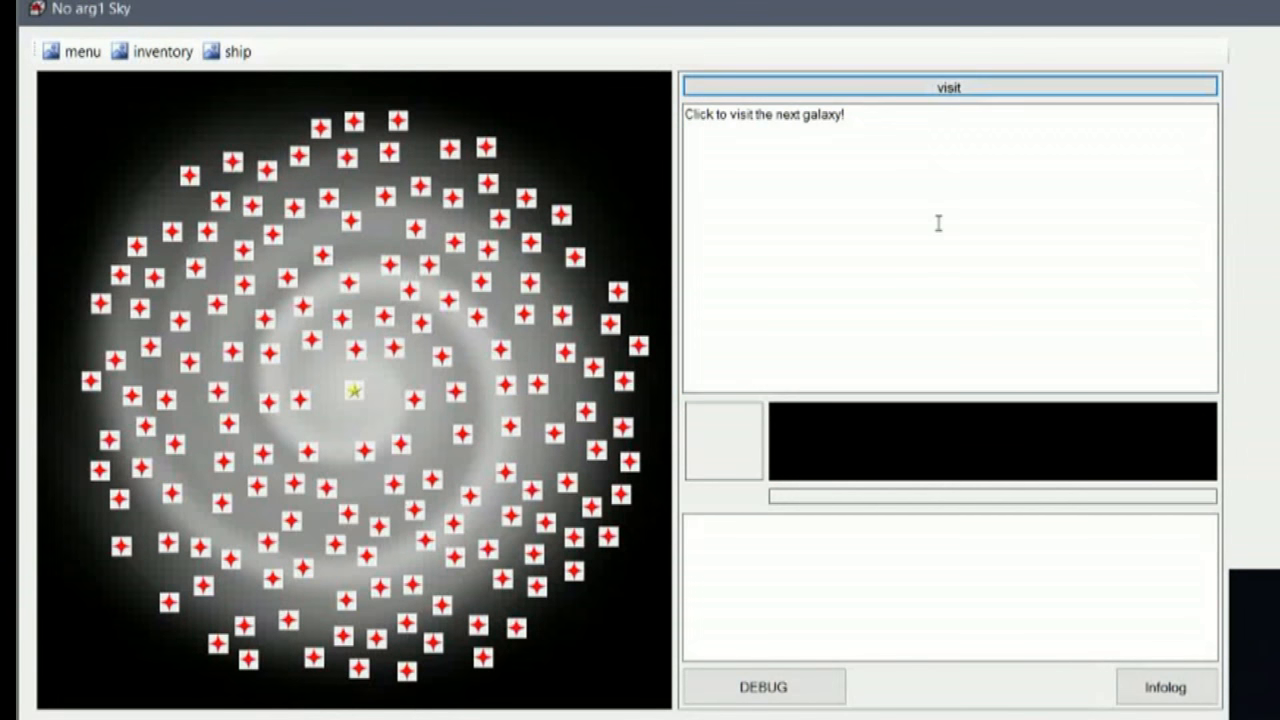
pyautogui.moveTo(988, 424)
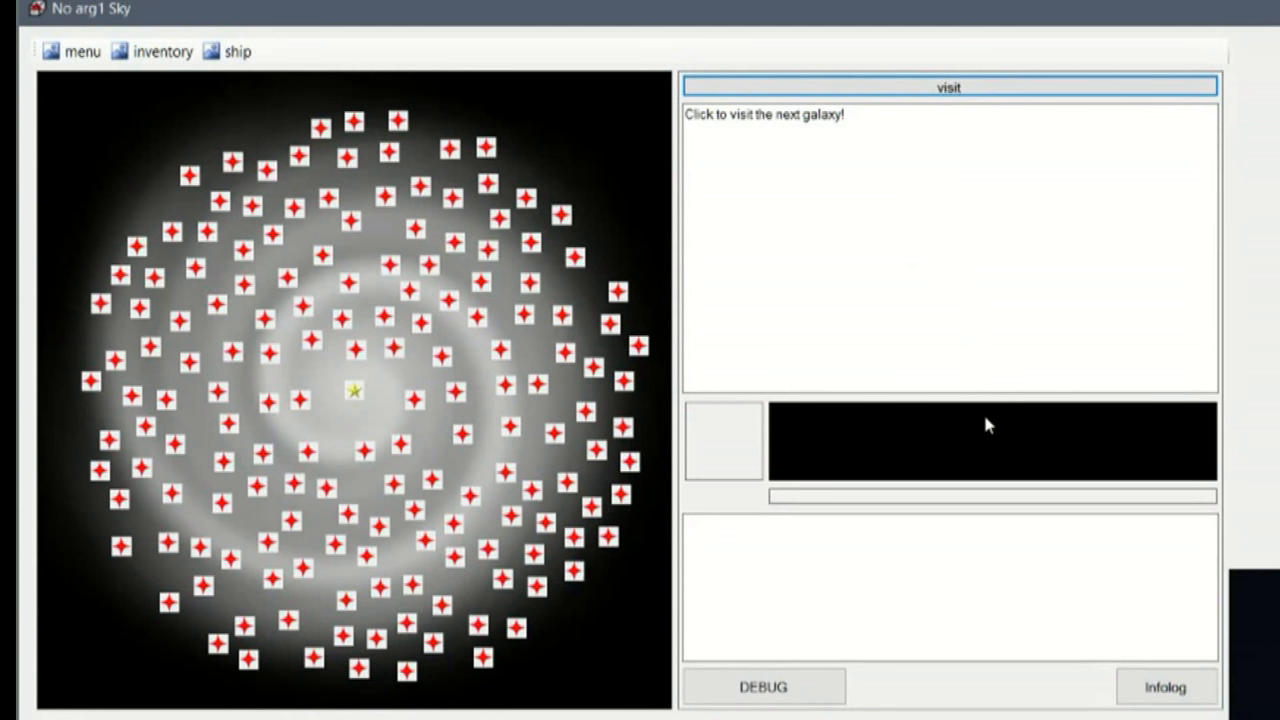
pyautogui.moveTo(256, 168)
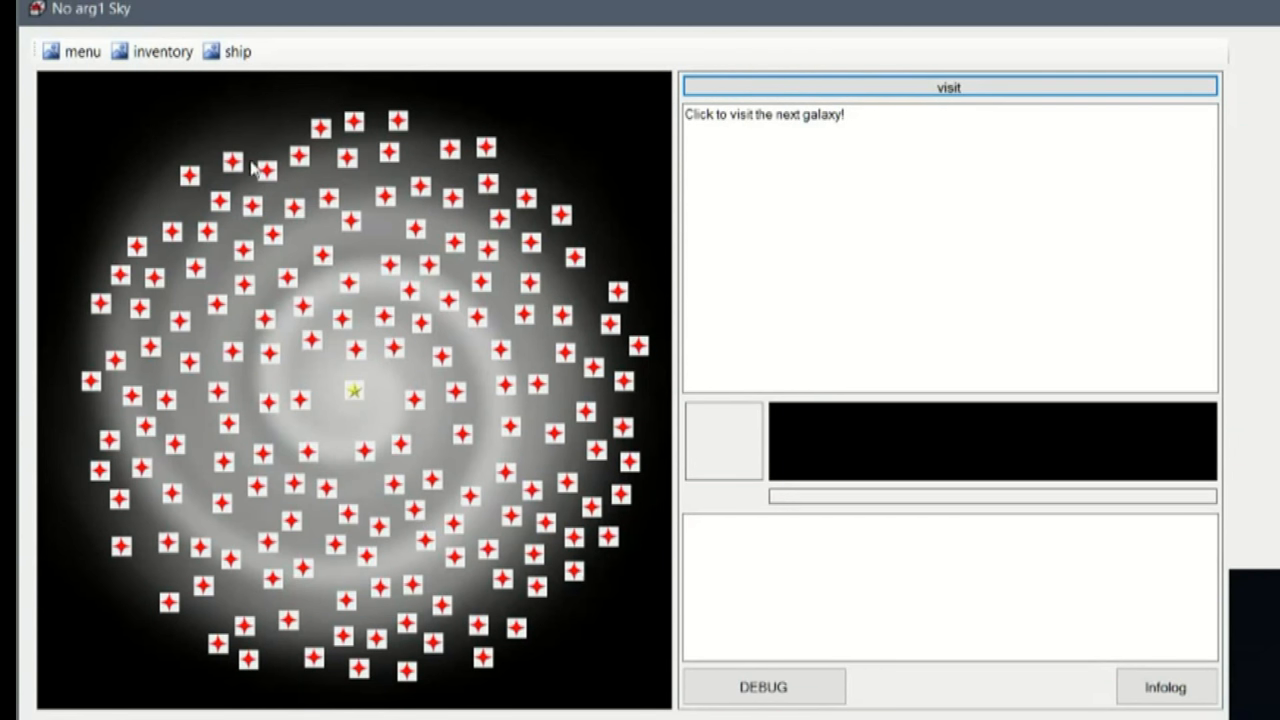
pyautogui.moveTo(344, 408)
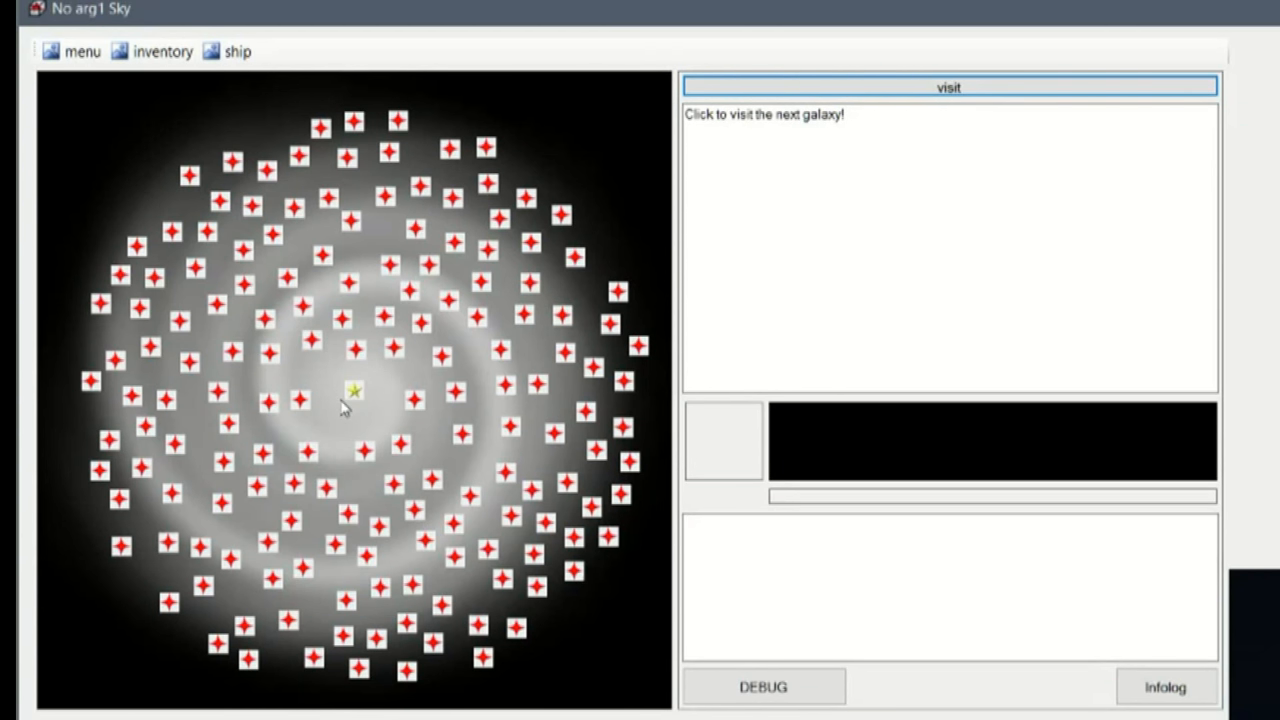